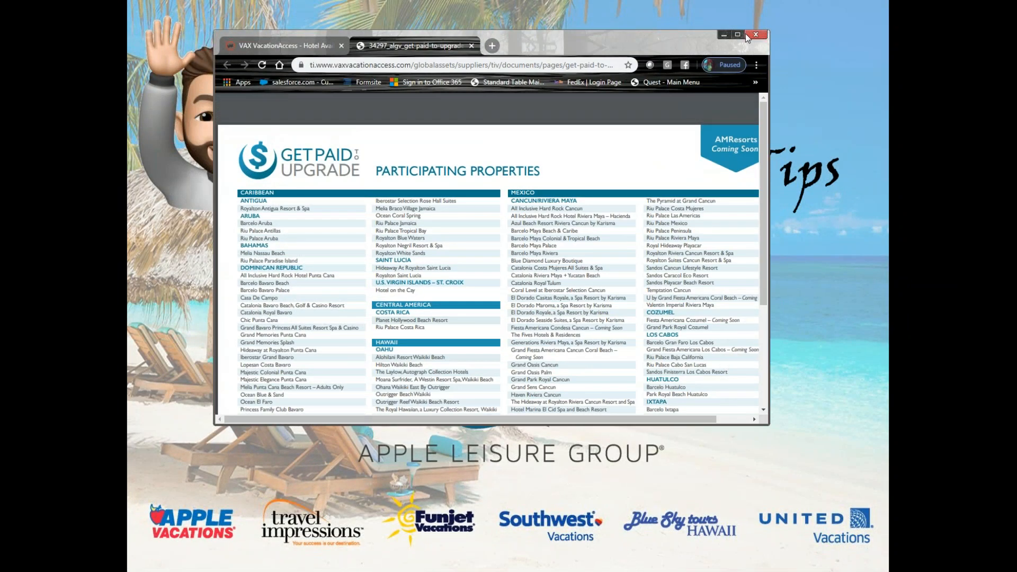
# Maximize the window so the Get Paid to Upgrade participating-properties PDF fills the screen.
pyautogui.click(736, 34)
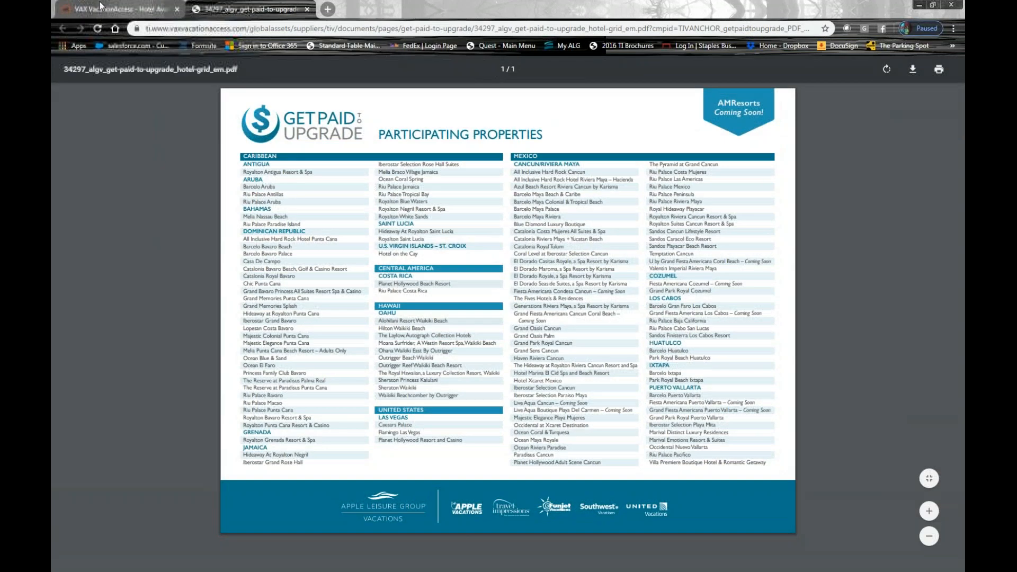
# Return to the Hotel Availability results and scroll to Majestic Colonial Punta Cana's room list.
pyautogui.click(111, 9)
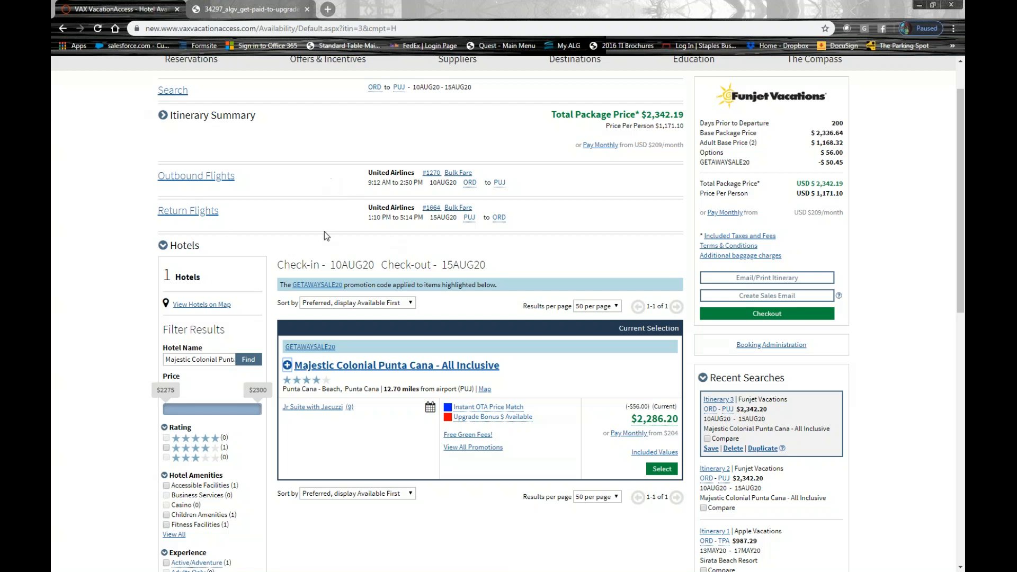
pyautogui.moveTo(338, 199)
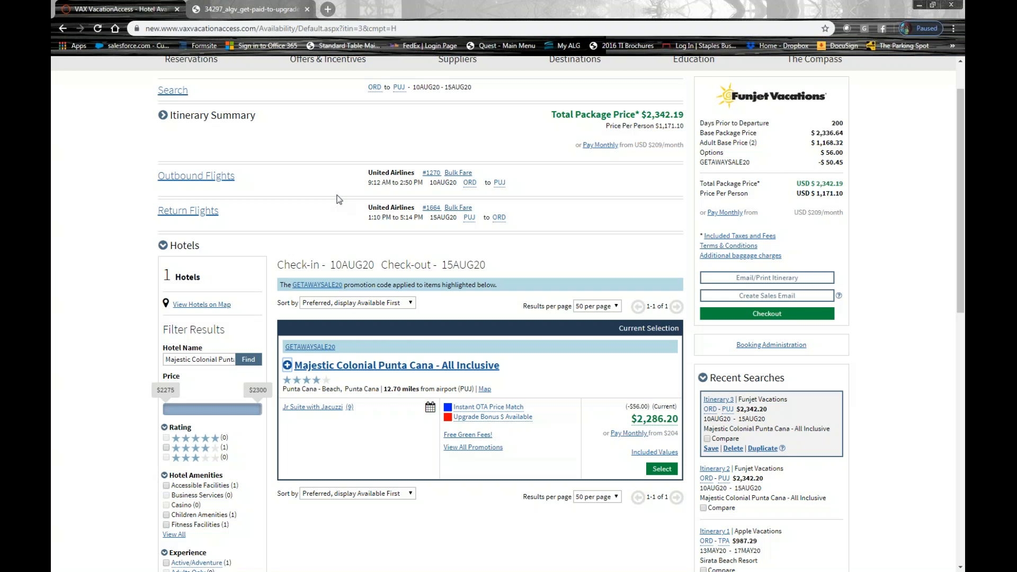
pyautogui.moveTo(464, 341)
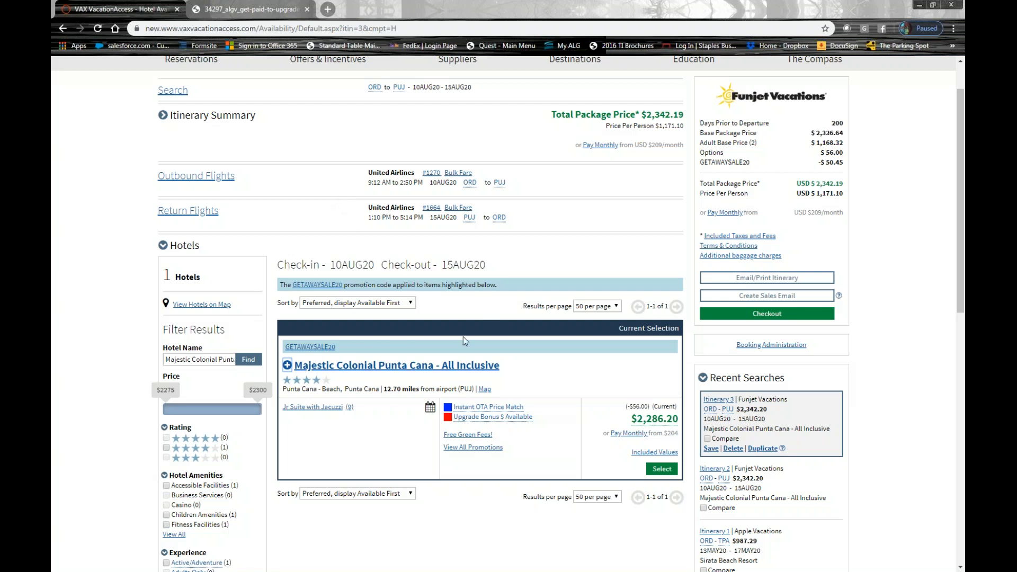
pyautogui.moveTo(360, 443)
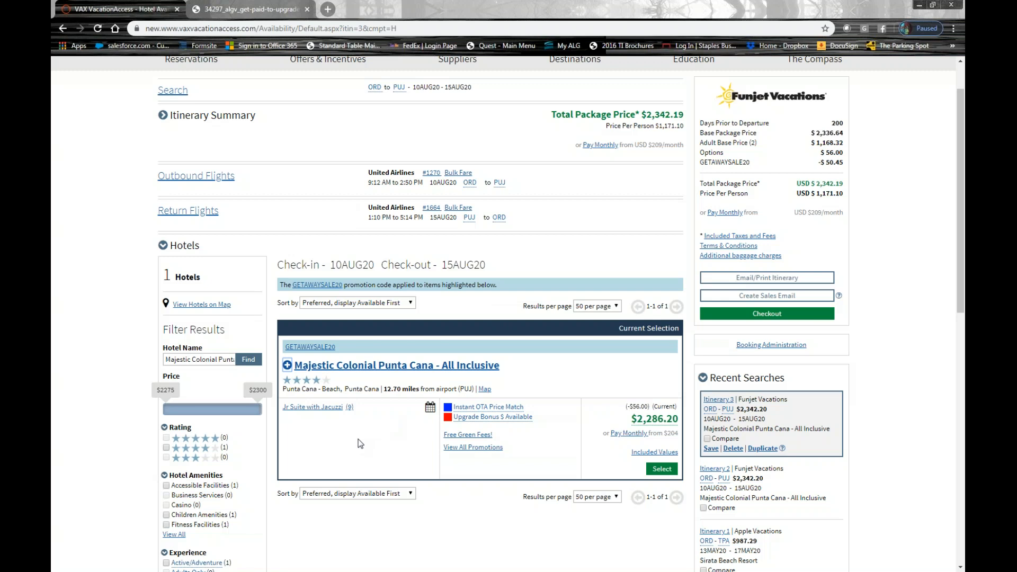
pyautogui.moveTo(627, 340)
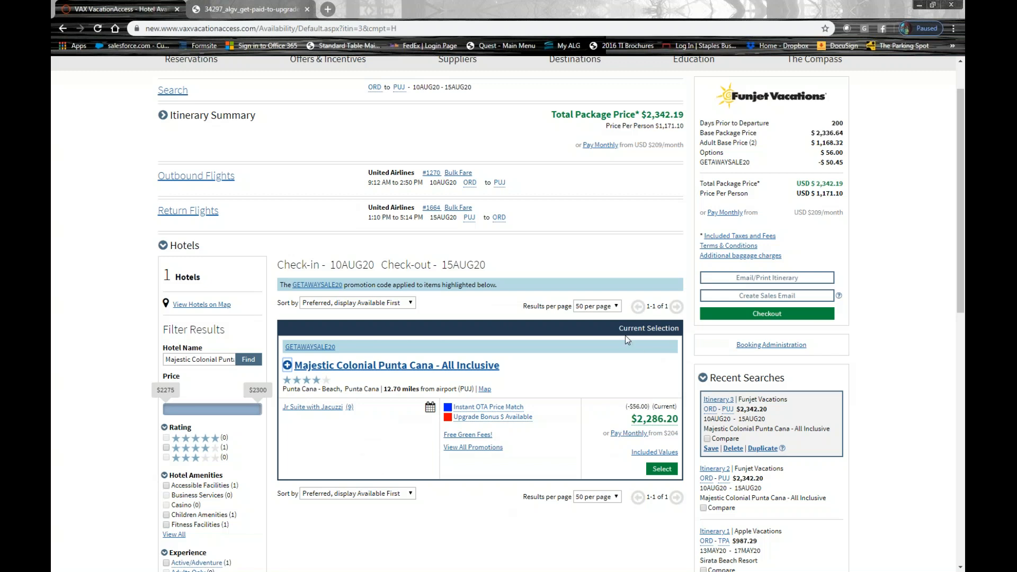
pyautogui.moveTo(611, 424)
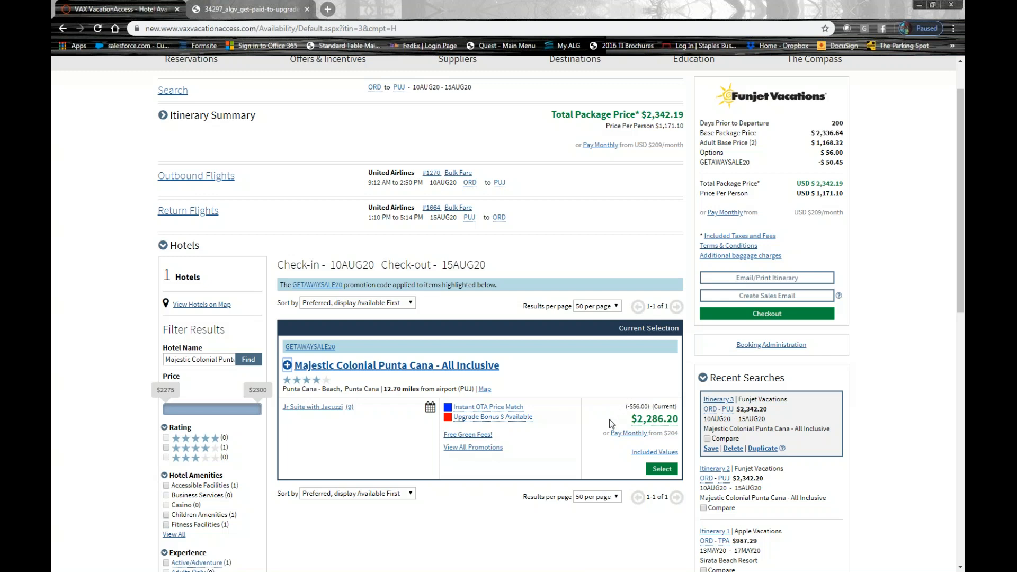
pyautogui.moveTo(528, 450)
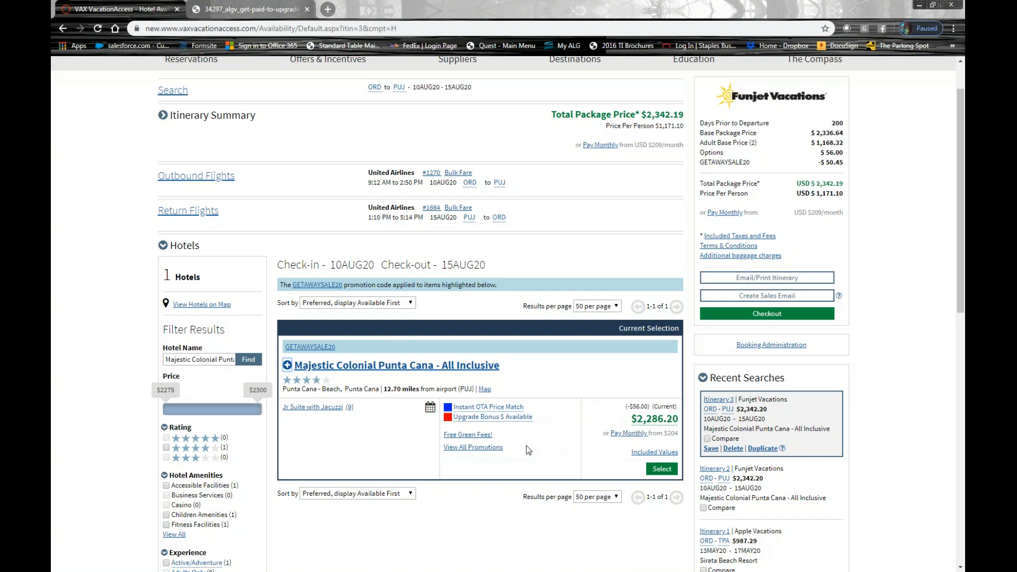
pyautogui.moveTo(469, 433)
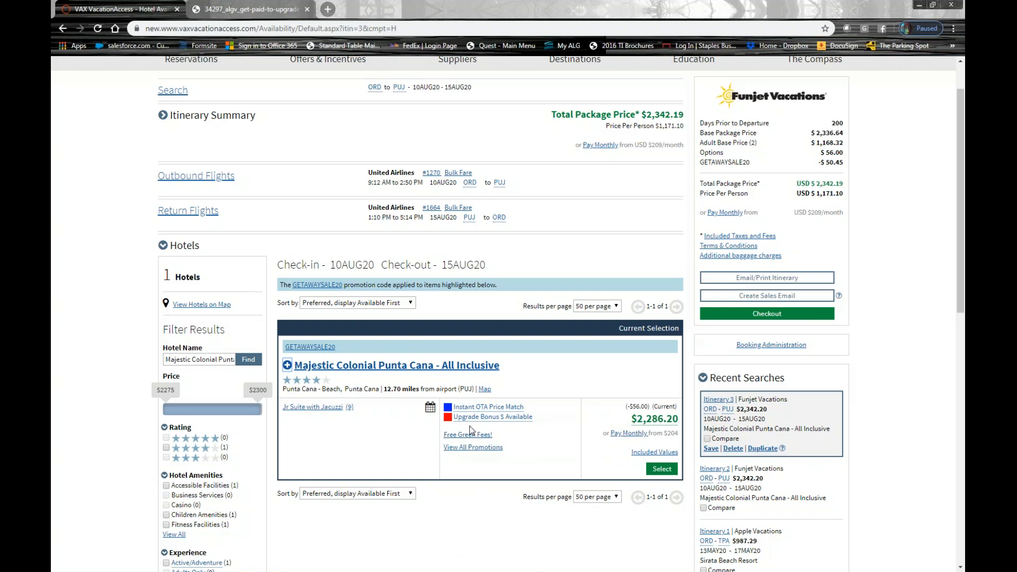
pyautogui.moveTo(476, 427)
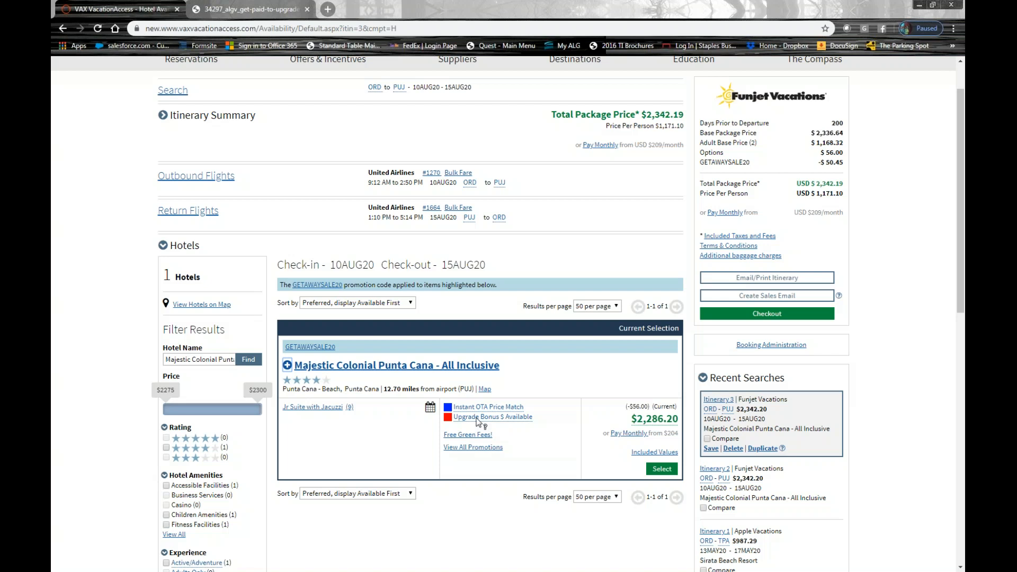
pyautogui.moveTo(492, 417)
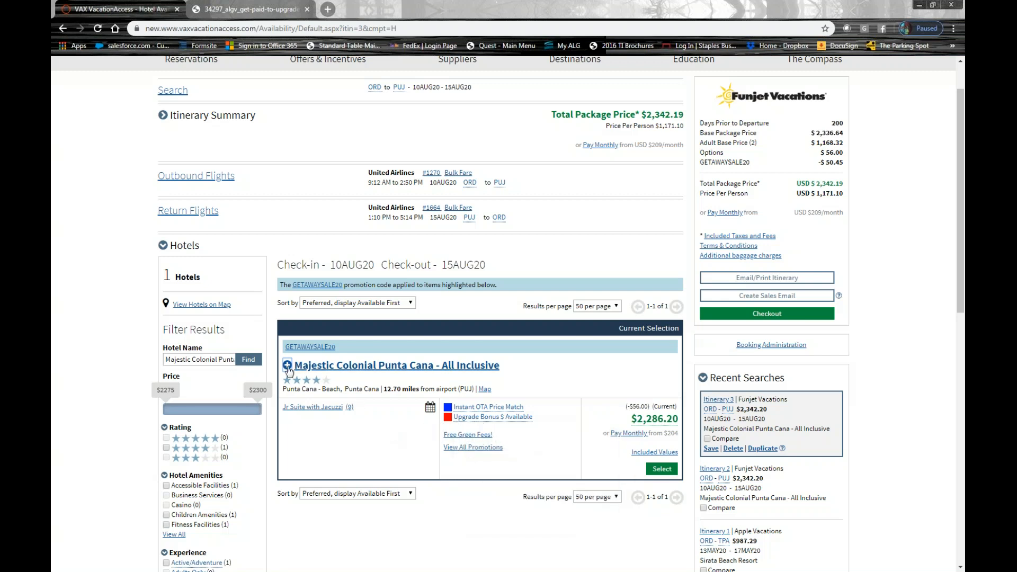
pyautogui.scroll(-3)
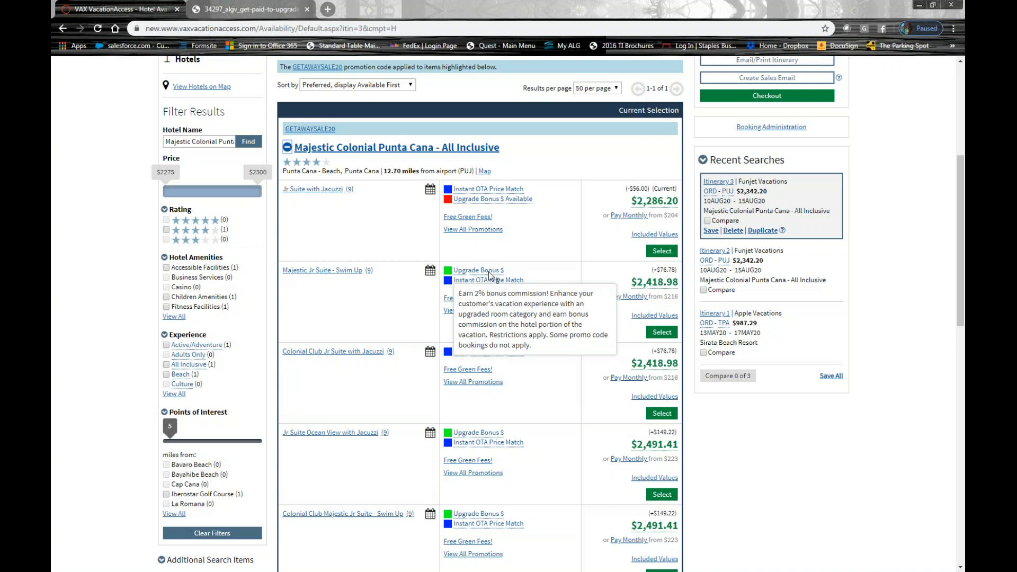
pyautogui.moveTo(407, 296)
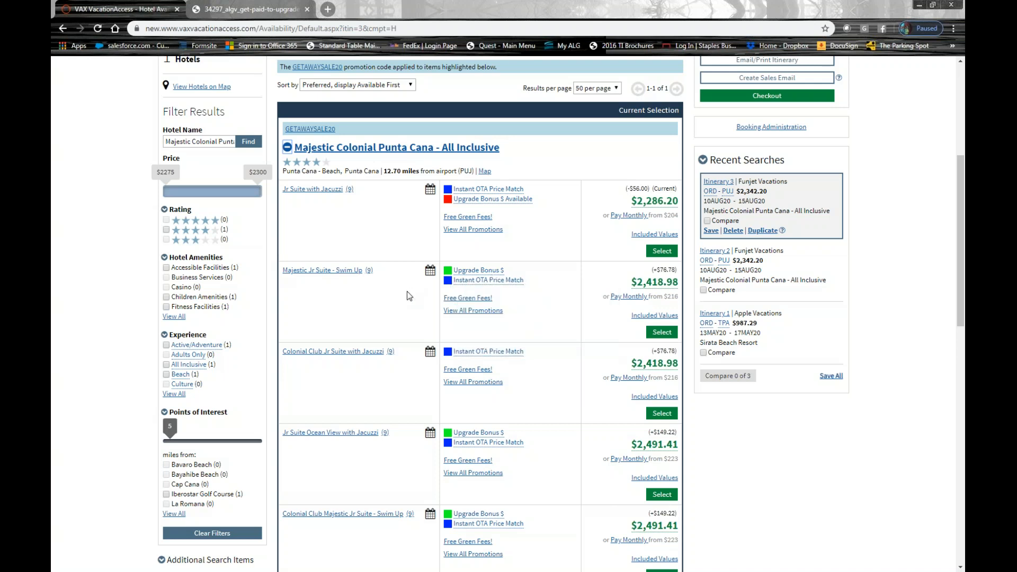
pyautogui.moveTo(398, 271)
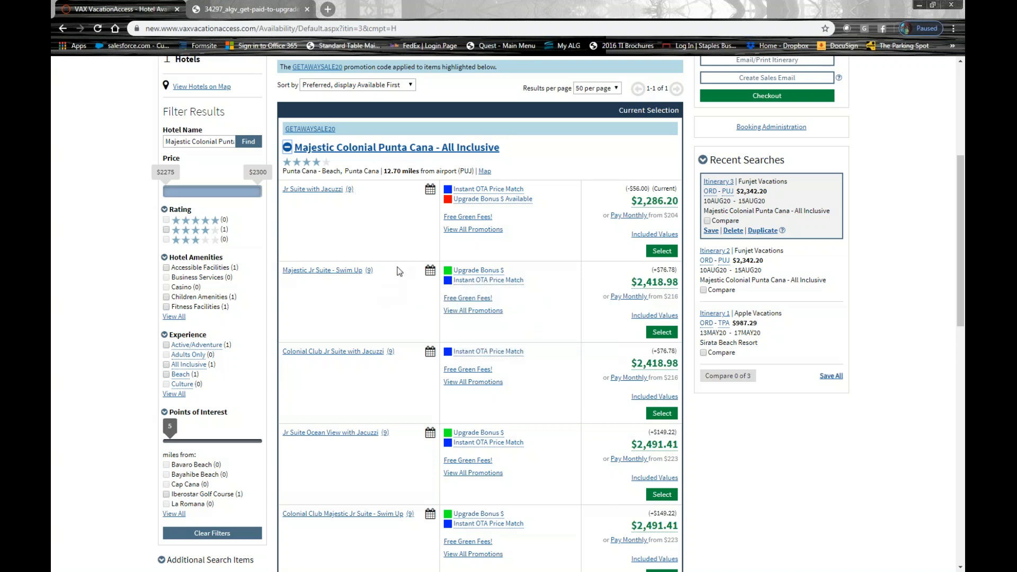
pyautogui.moveTo(372, 210)
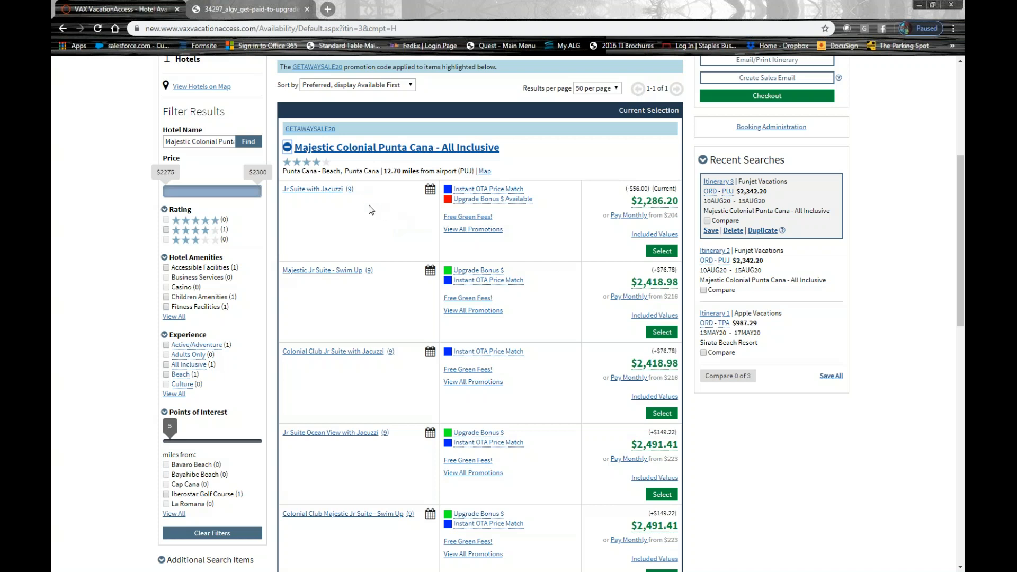
pyautogui.moveTo(400, 274)
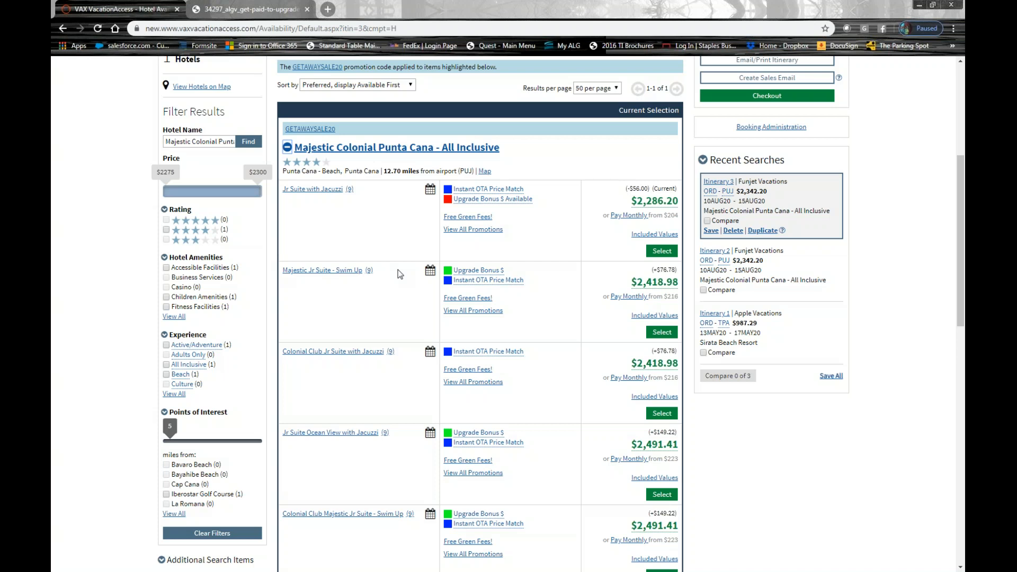
pyautogui.moveTo(402, 299)
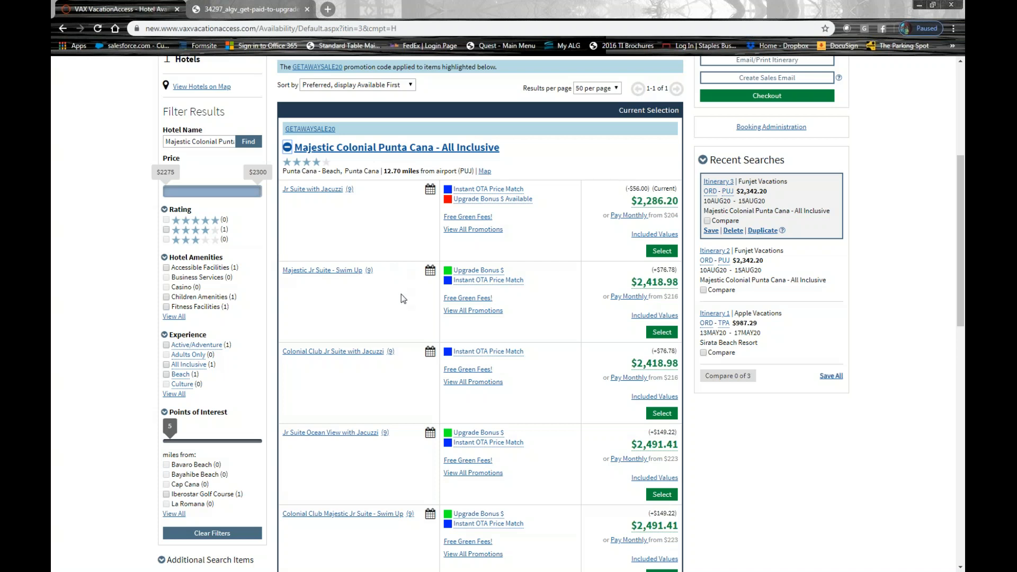
pyautogui.moveTo(364, 456)
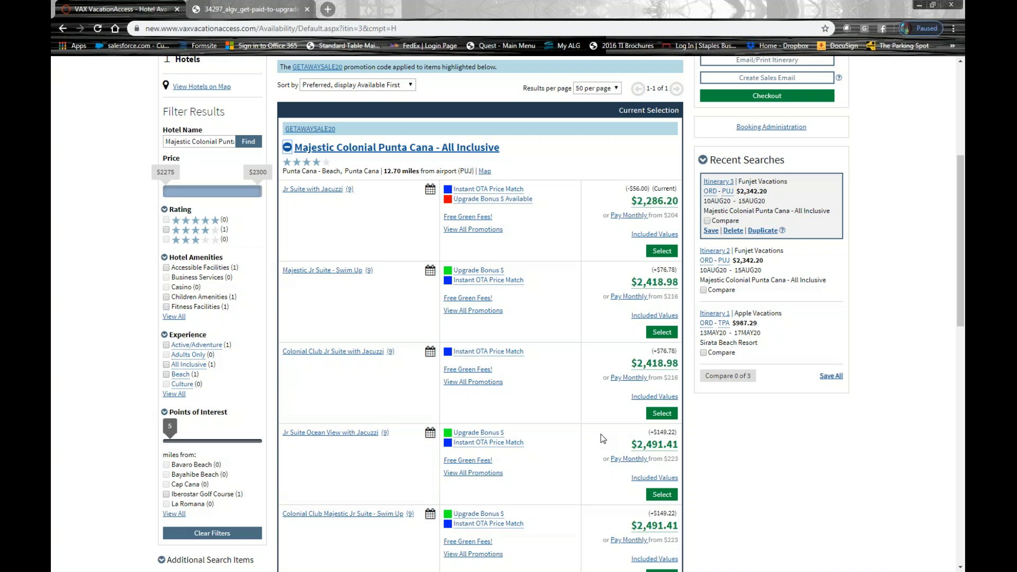
pyautogui.click(246, 9)
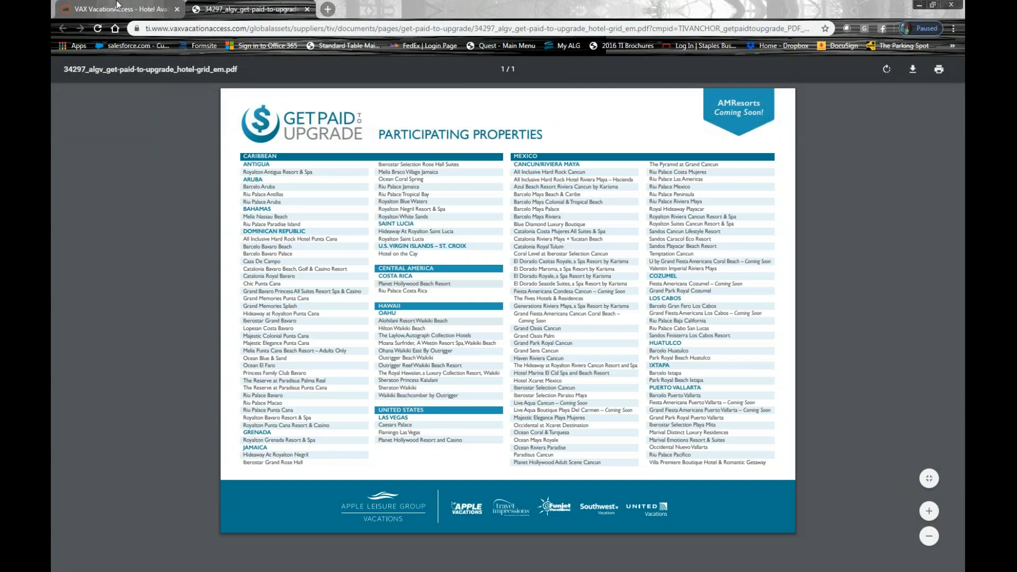
pyautogui.click(117, 9)
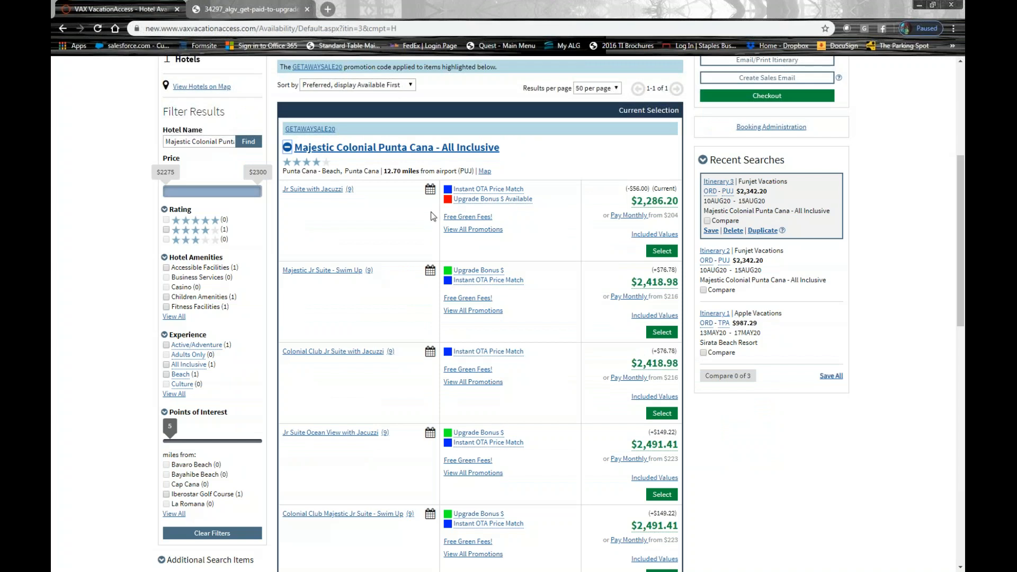
pyautogui.moveTo(399, 279)
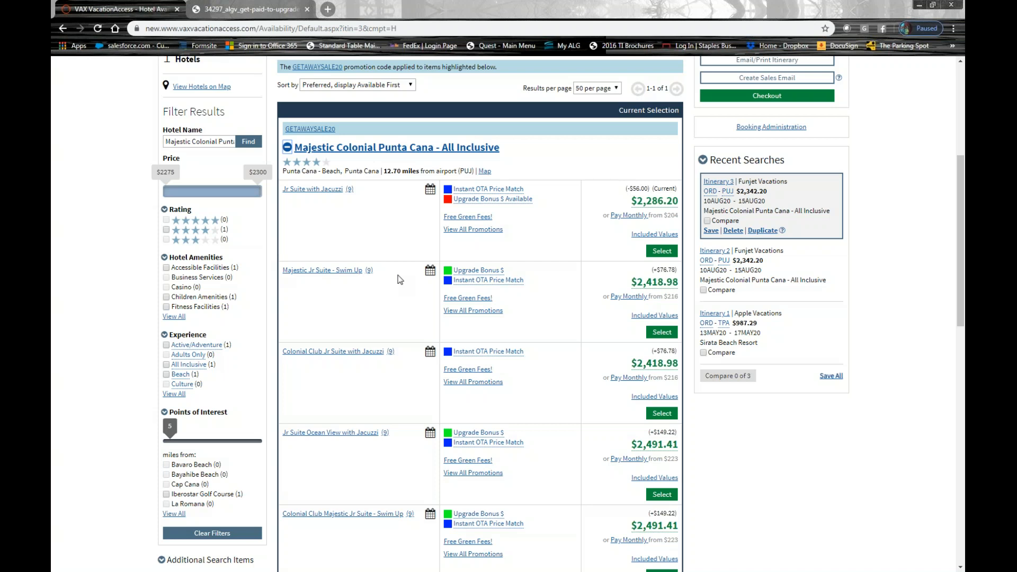
pyautogui.moveTo(132, 387)
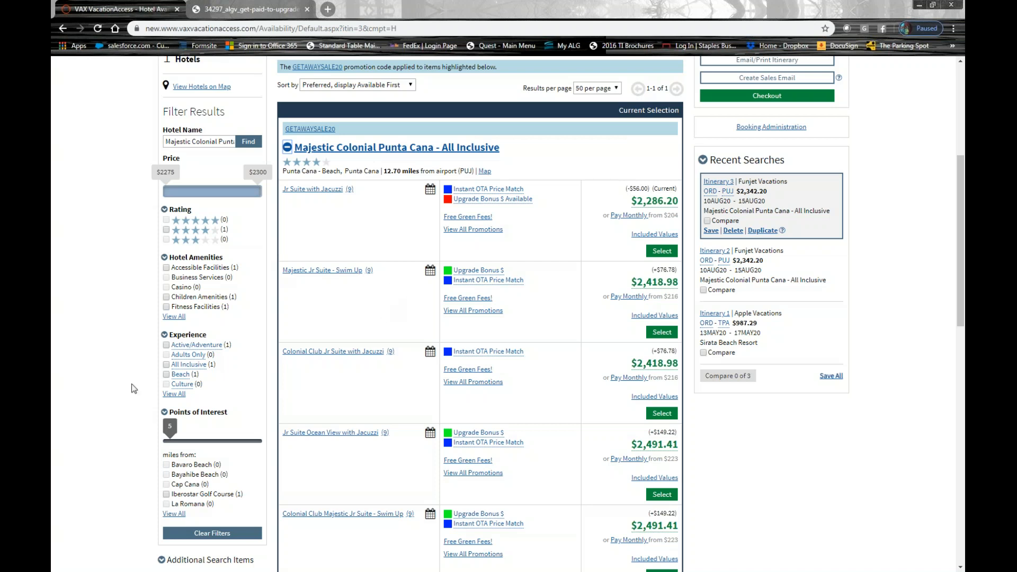